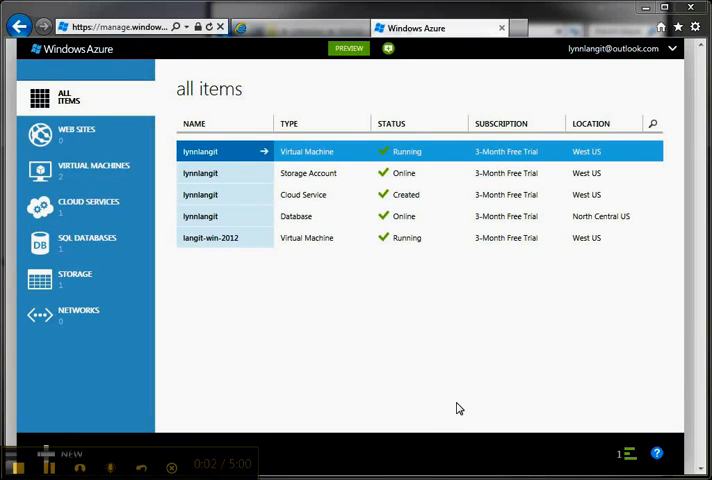
mouse_move(466, 400)
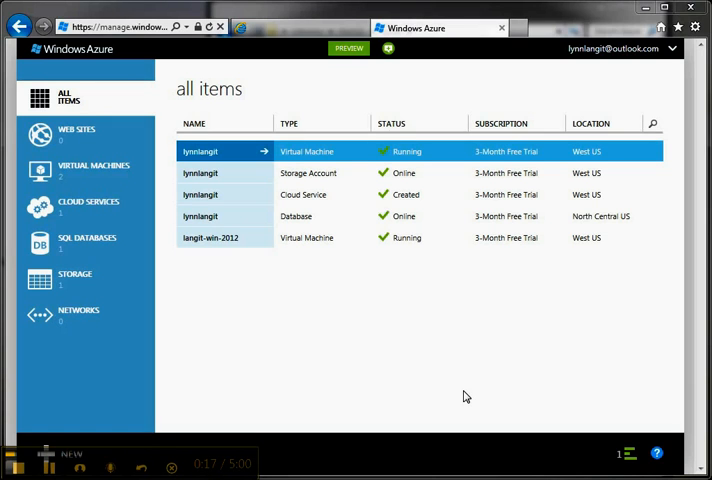
Preview a new gallery VM with the Windows Server 2012, August 2012 image, then cancel it
click(348, 48)
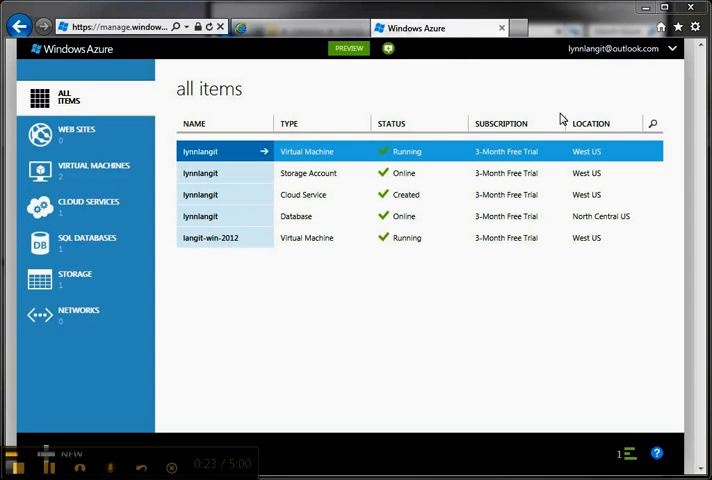
mouse_move(516, 88)
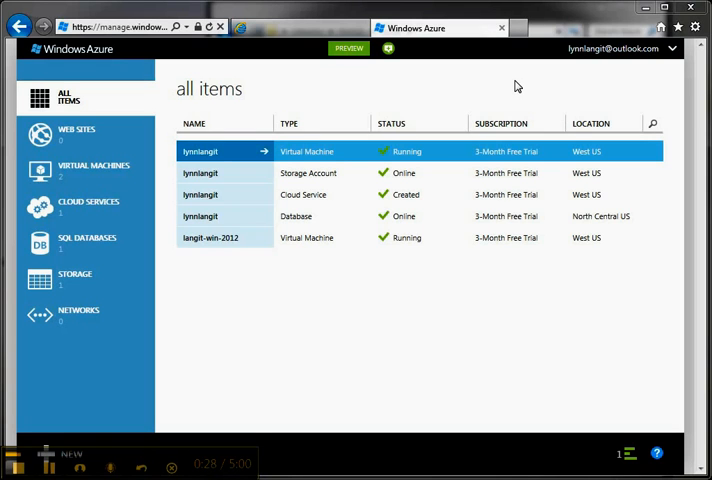
mouse_move(92, 170)
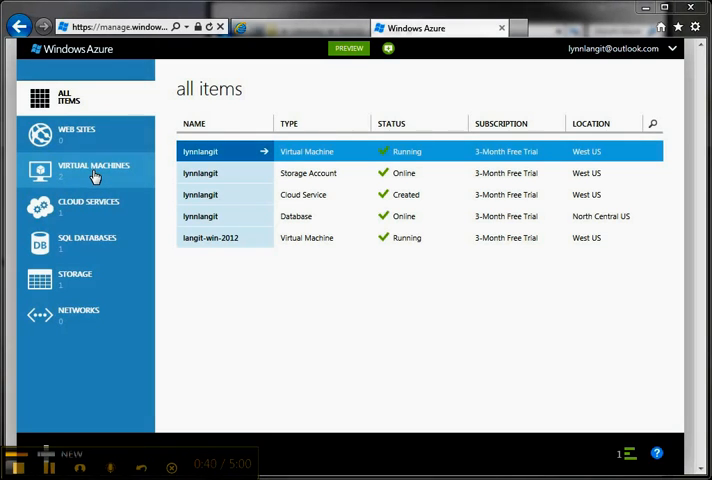
click(94, 170)
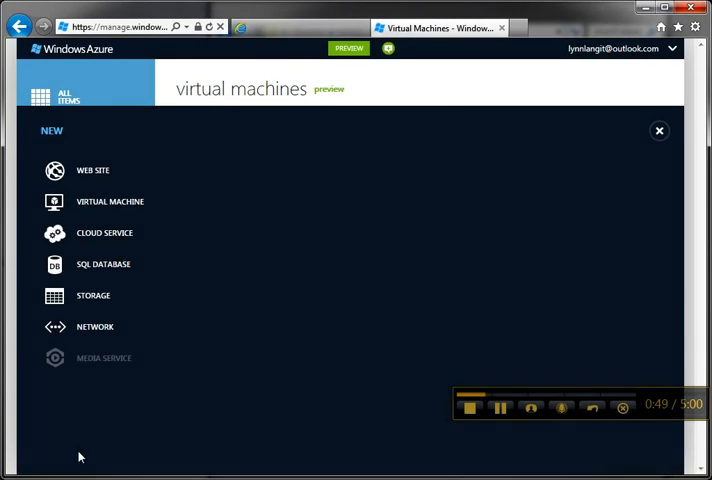
click(110, 200)
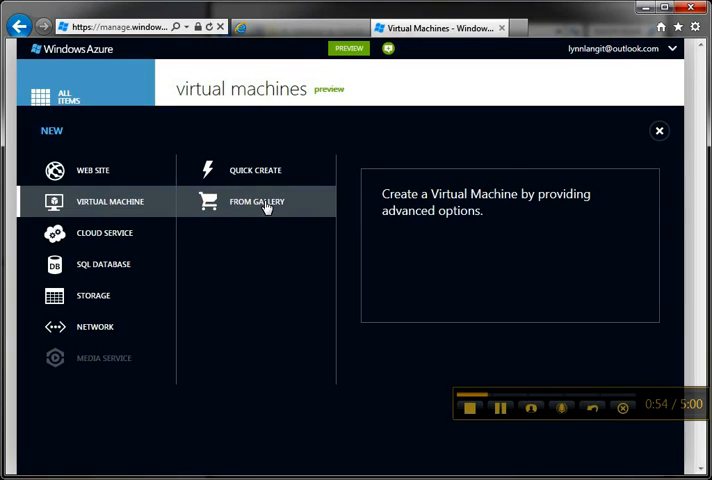
click(256, 200)
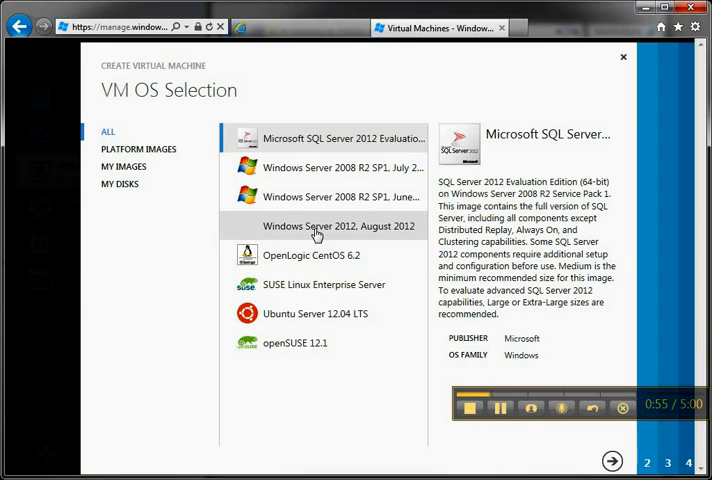
click(336, 226)
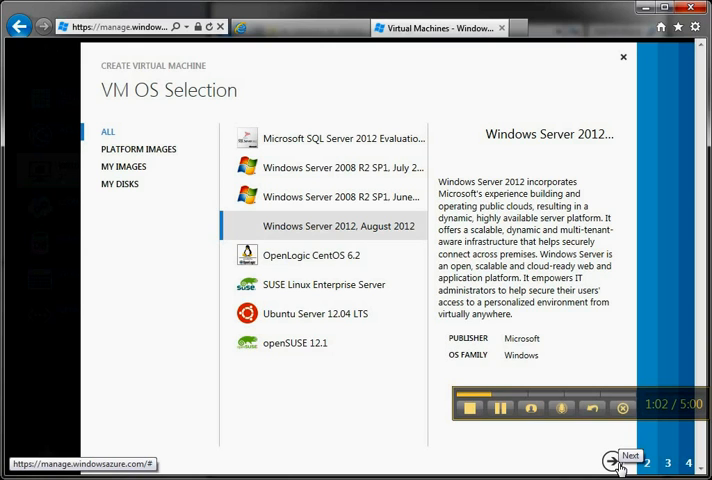
mouse_move(574, 108)
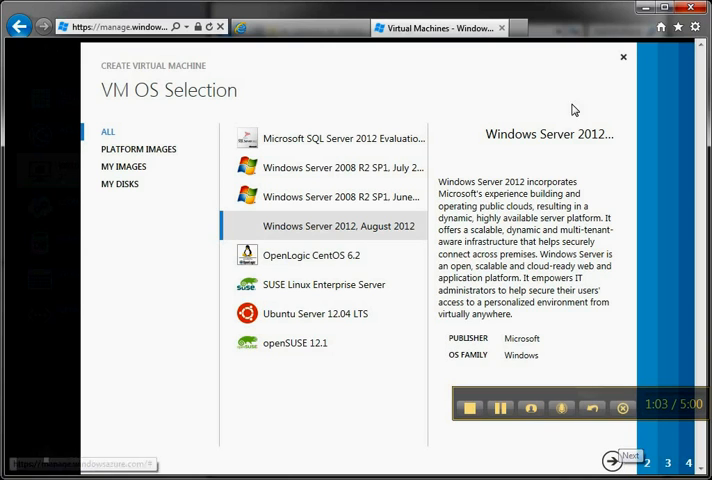
mouse_move(624, 56)
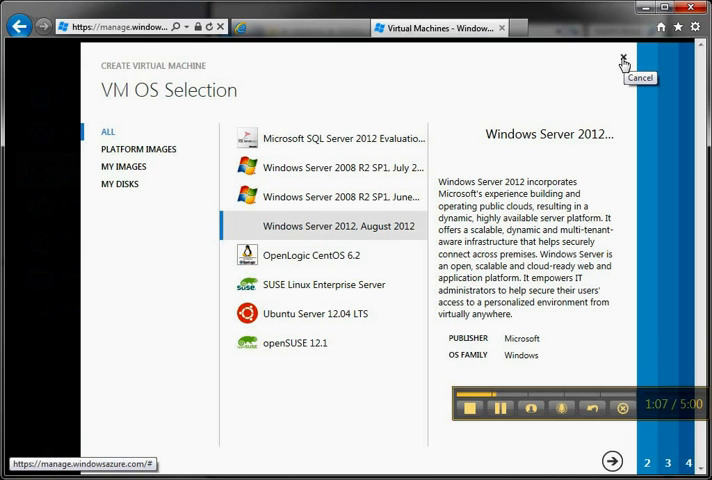
click(622, 58)
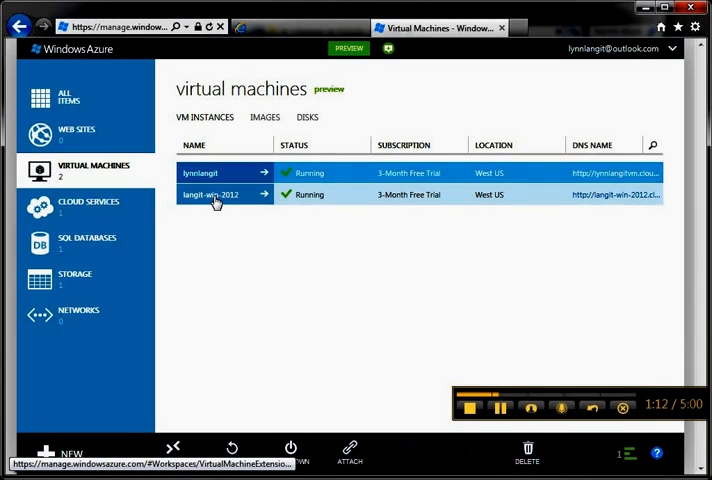
Review the langit-win-2012 dashboard, its RemoteDesktop endpoint, and its Small-size configuration
click(212, 194)
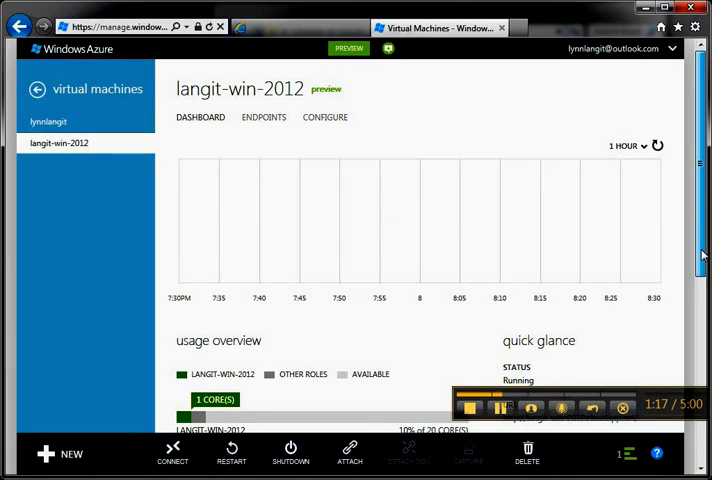
scroll(down, 3)
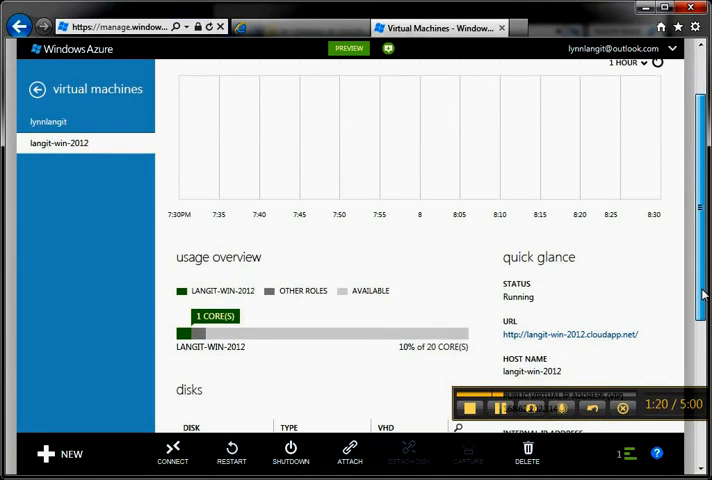
scroll(up, 3)
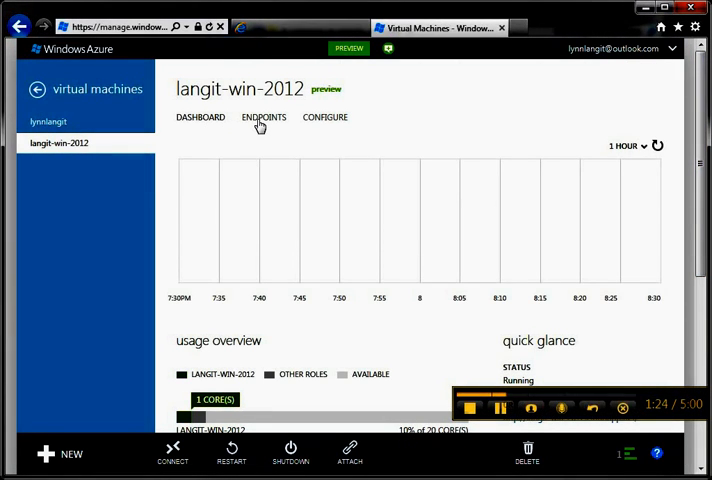
click(264, 116)
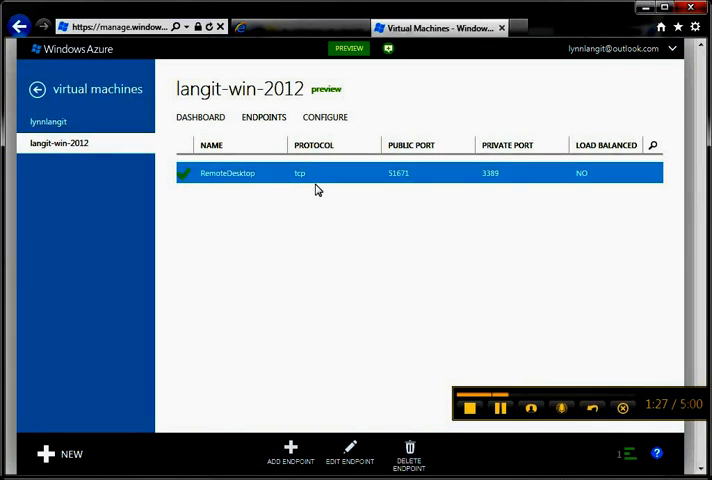
mouse_move(312, 158)
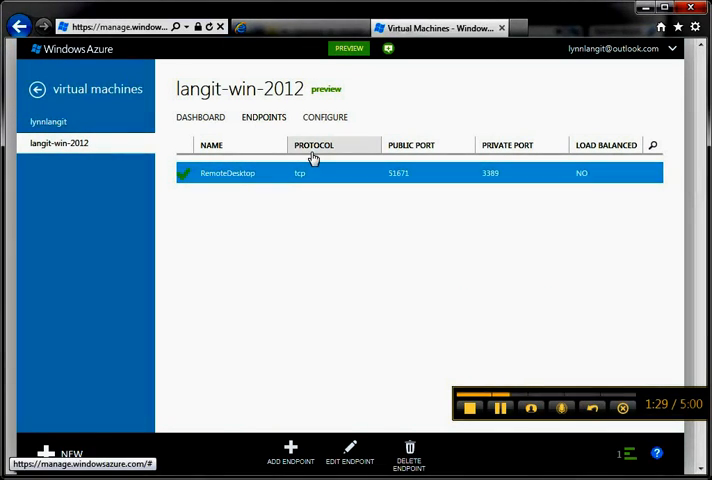
click(324, 116)
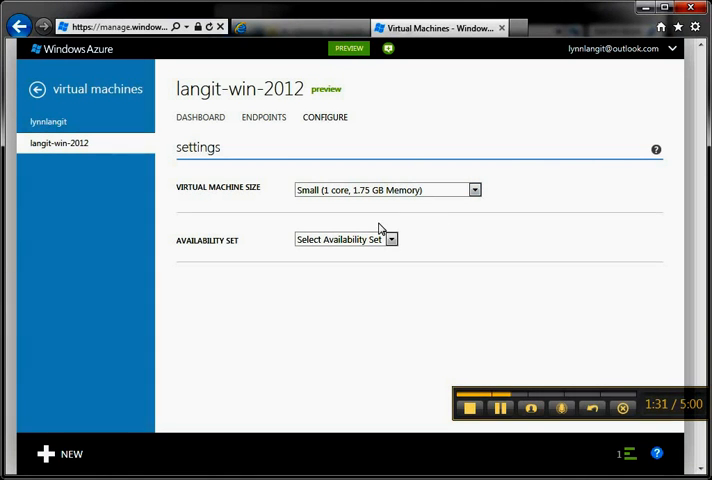
mouse_move(336, 176)
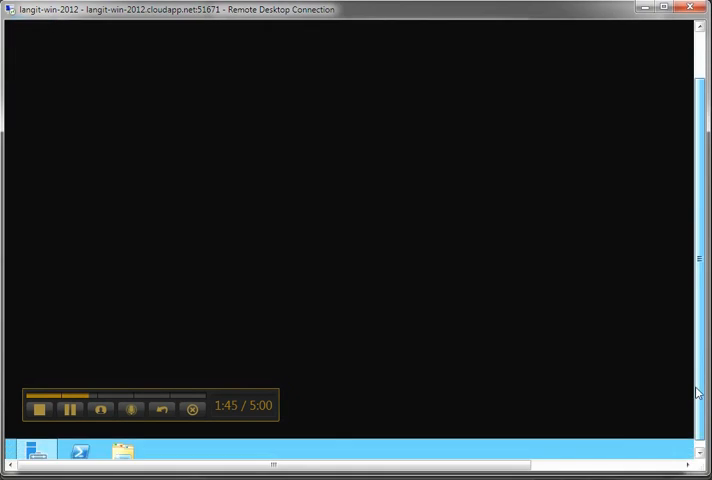
mouse_move(88, 458)
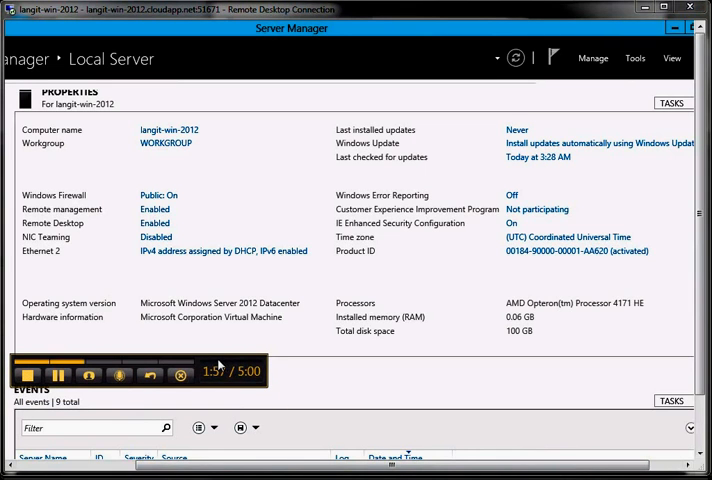
Glance at Server Manager's Tools menu, then launch Add Roles and Features from Manage
scroll(down, 3)
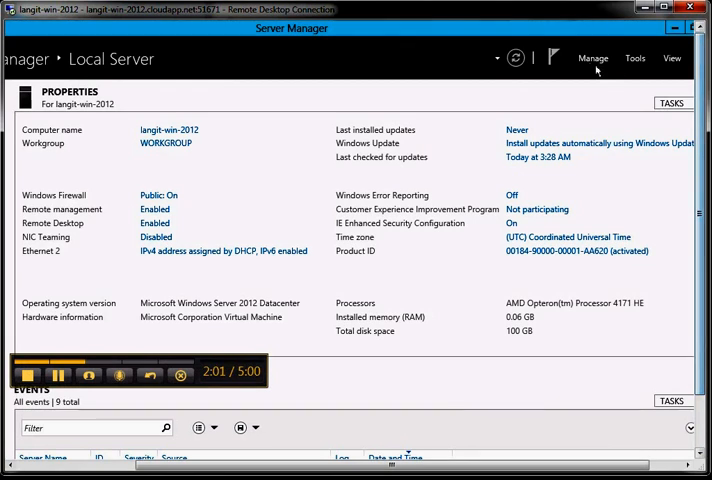
click(592, 56)
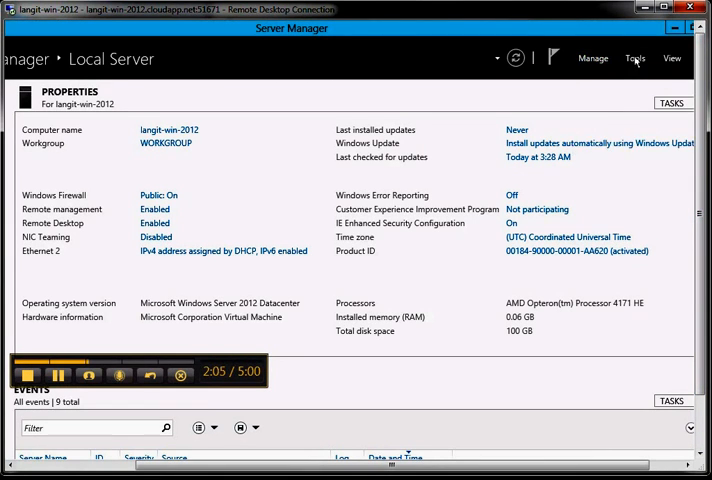
click(636, 58)
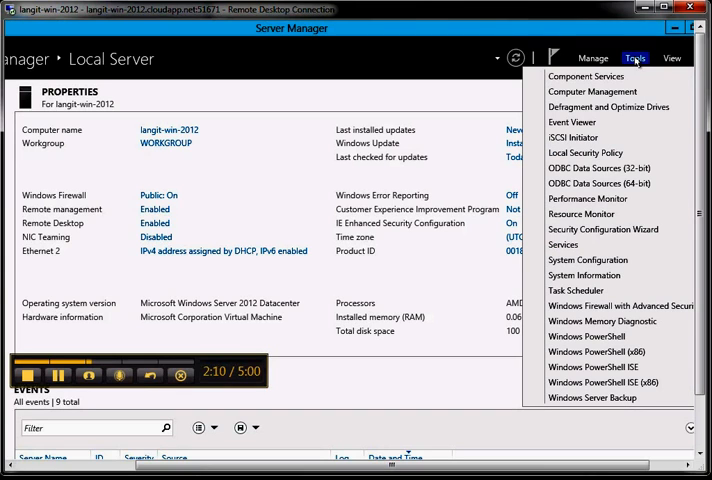
click(592, 58)
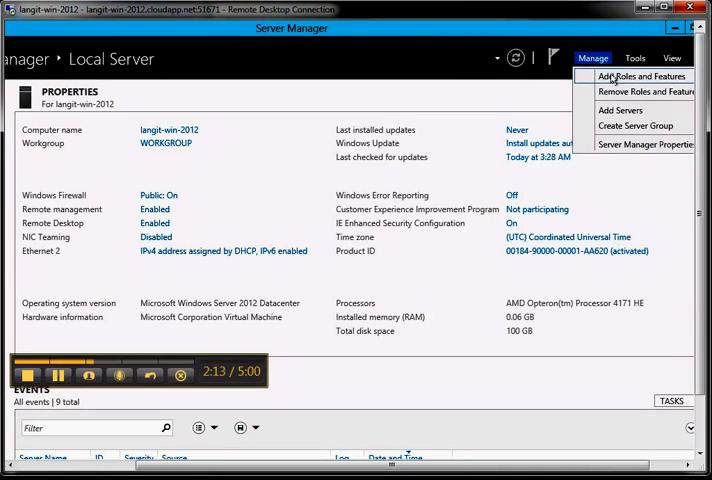
click(638, 76)
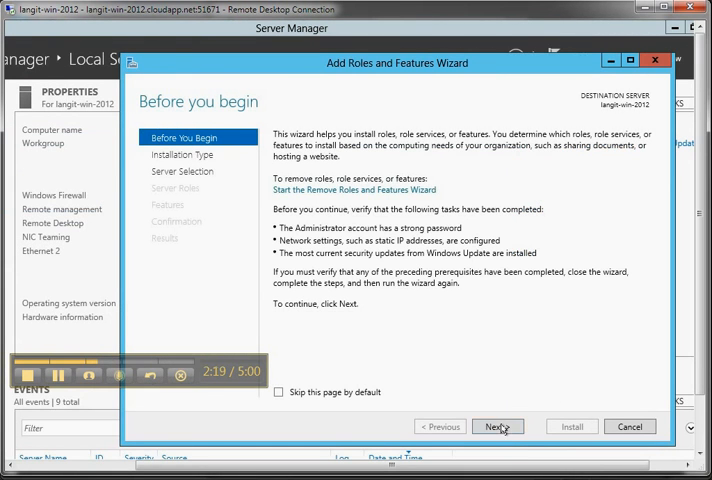
Advance past Before You Begin, keeping Role-based or feature-based installation
click(496, 426)
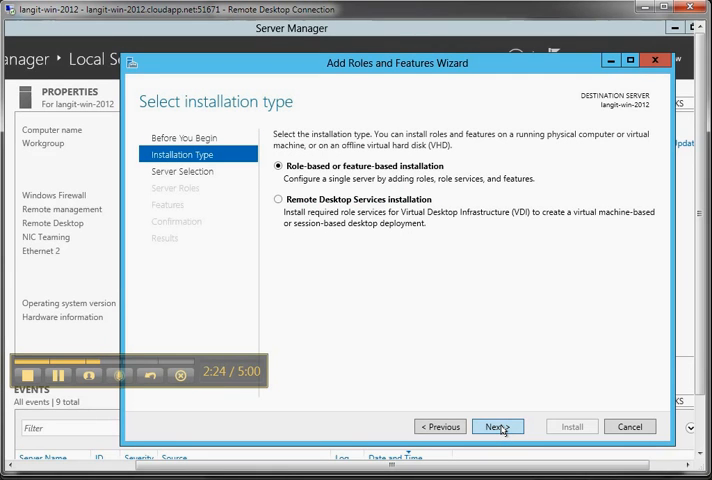
click(496, 426)
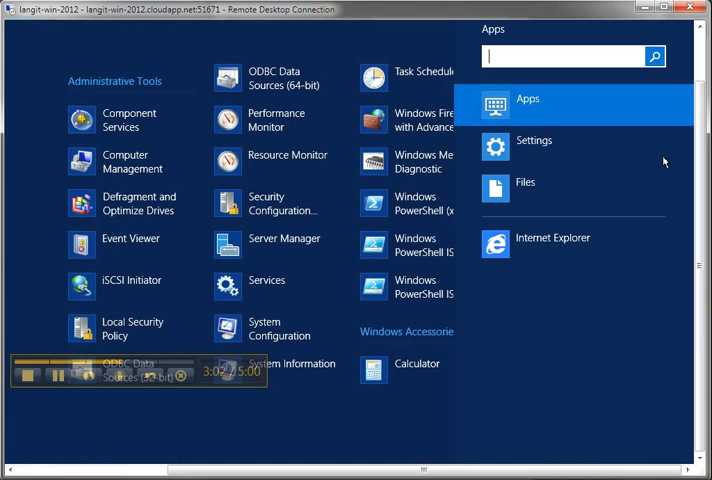
mouse_move(570, 352)
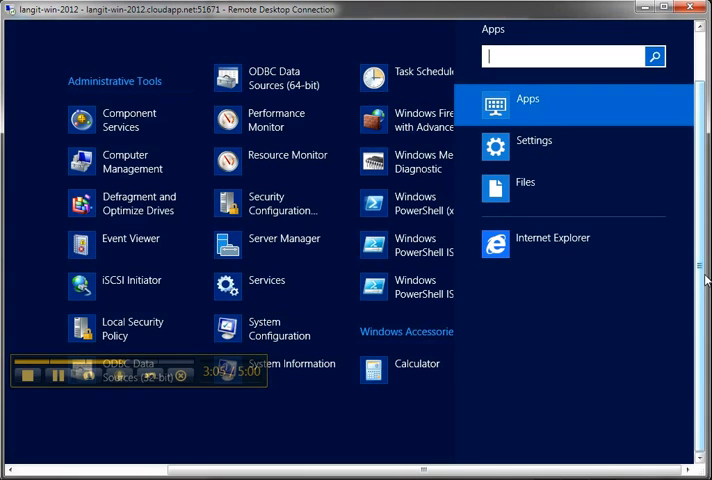
mouse_move(640, 162)
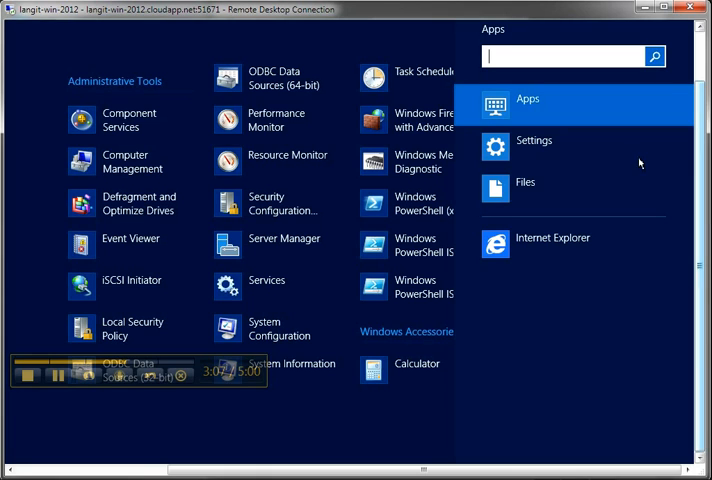
Switch the Search charm category from Apps to Settings
click(532, 140)
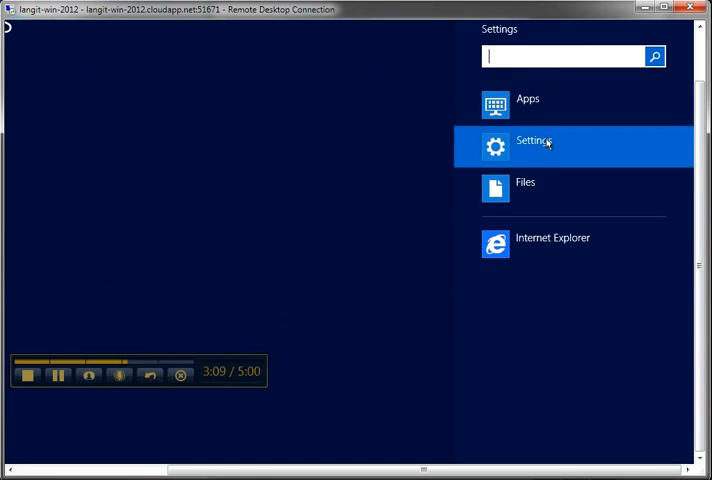
mouse_move(530, 206)
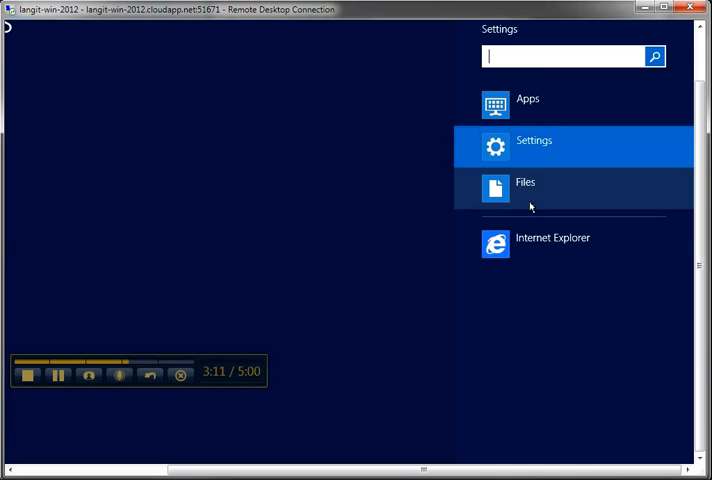
mouse_move(550, 84)
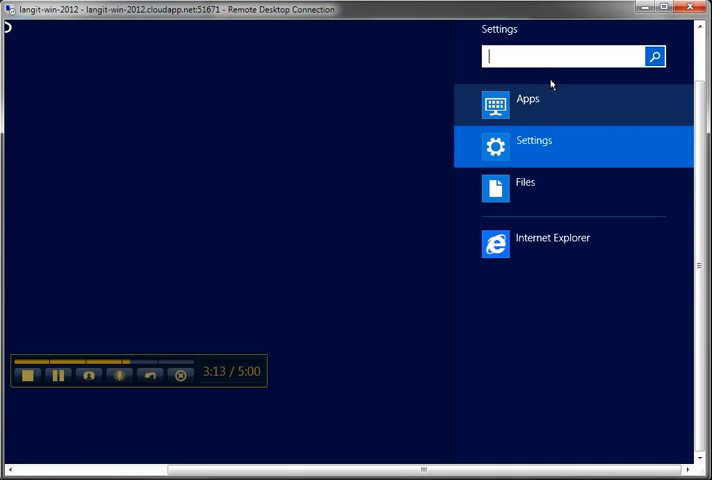
Search settings for 'keyboard', then extend the term to 'keyboardw'
text(key)
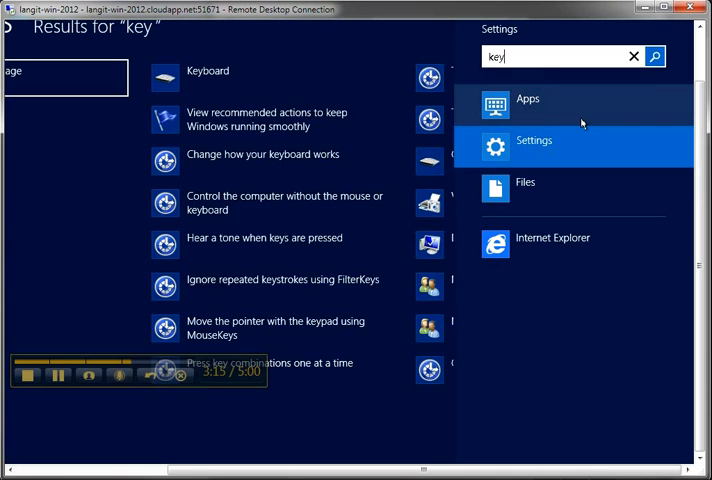
text(board)
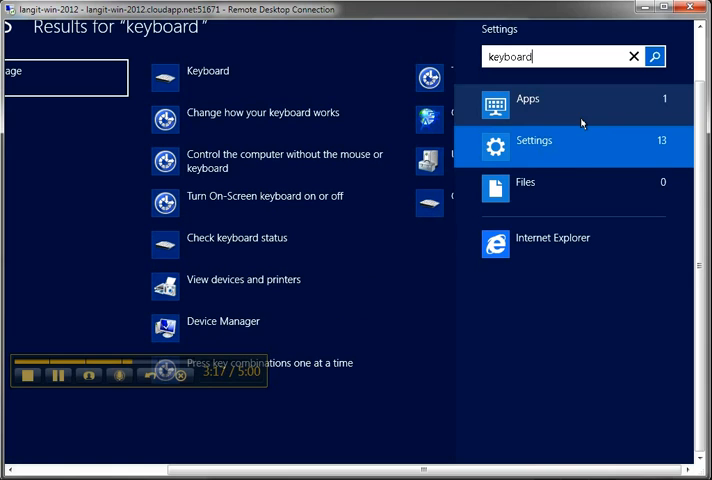
mouse_move(538, 164)
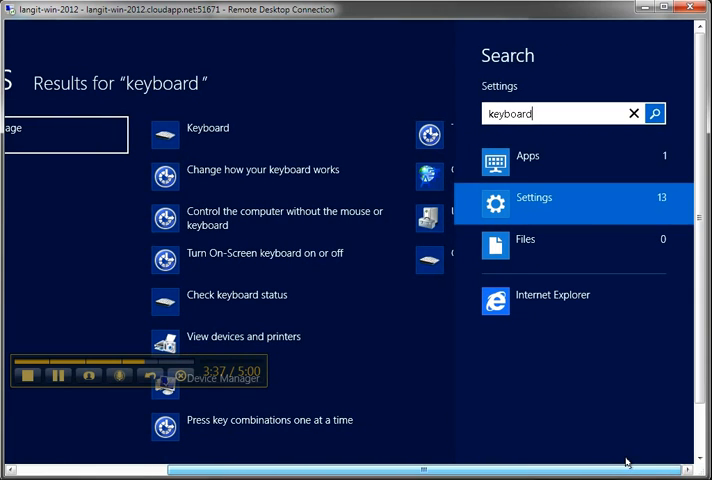
mouse_move(670, 400)
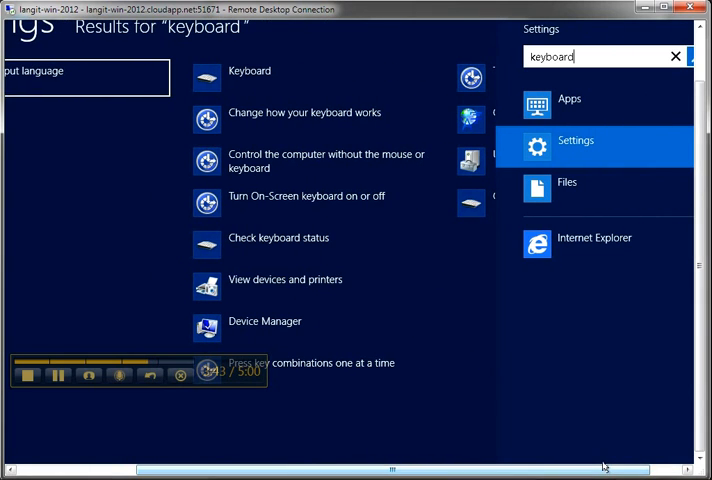
text(w)
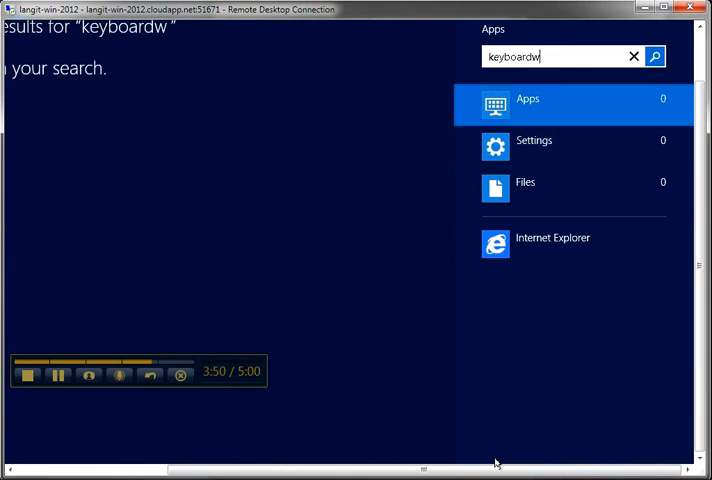
mouse_move(584, 74)
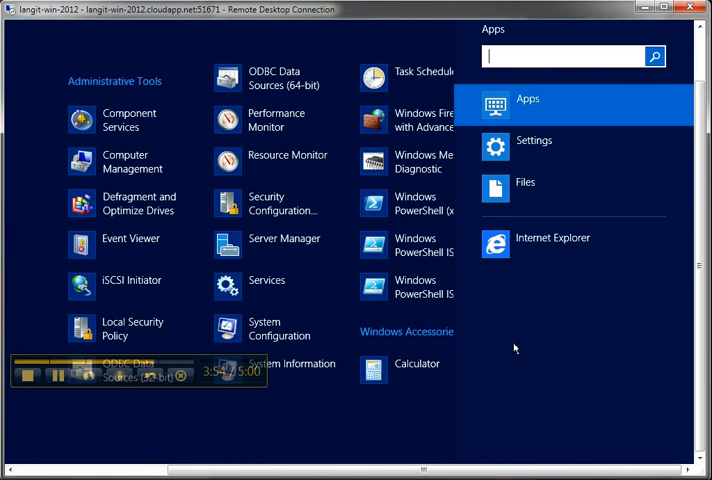
mouse_move(618, 328)
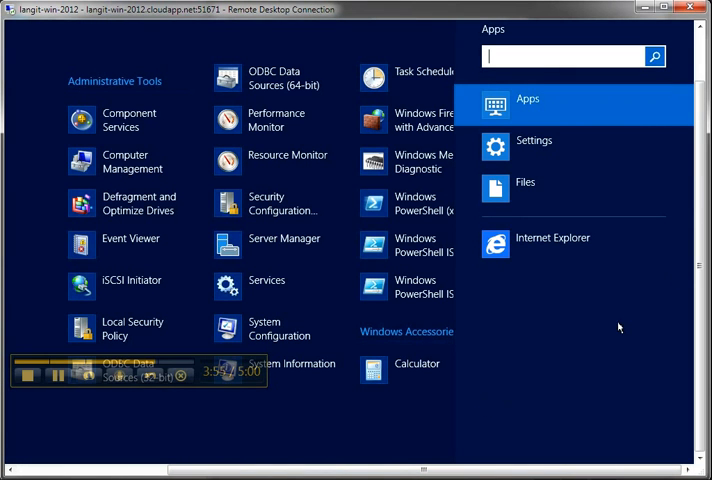